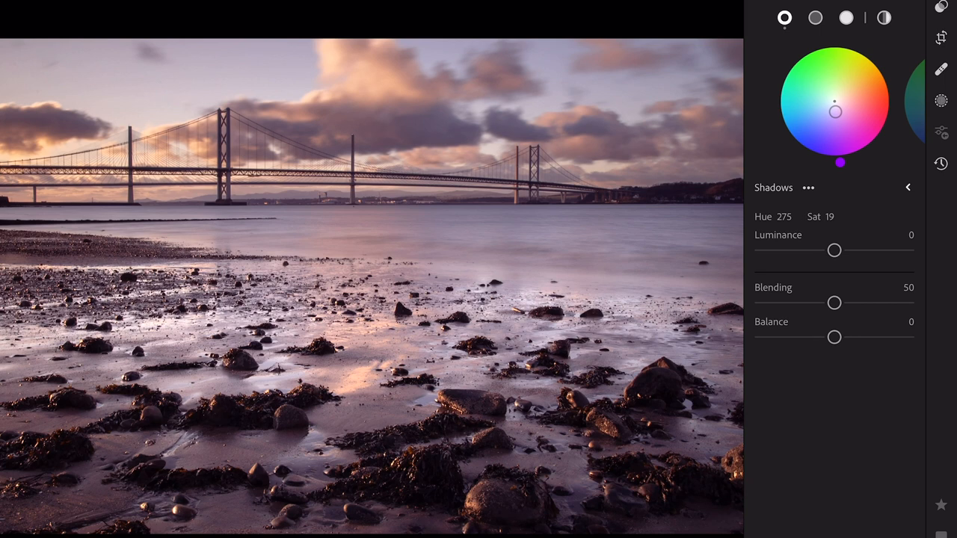
Switch the Color Grading panel from the Shadows wheel to the Highlights wheel.
click(846, 18)
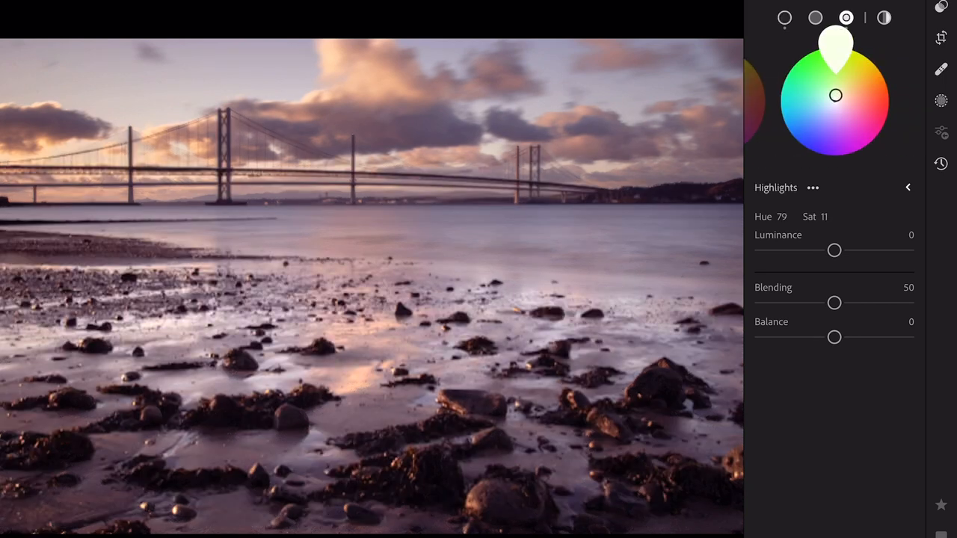